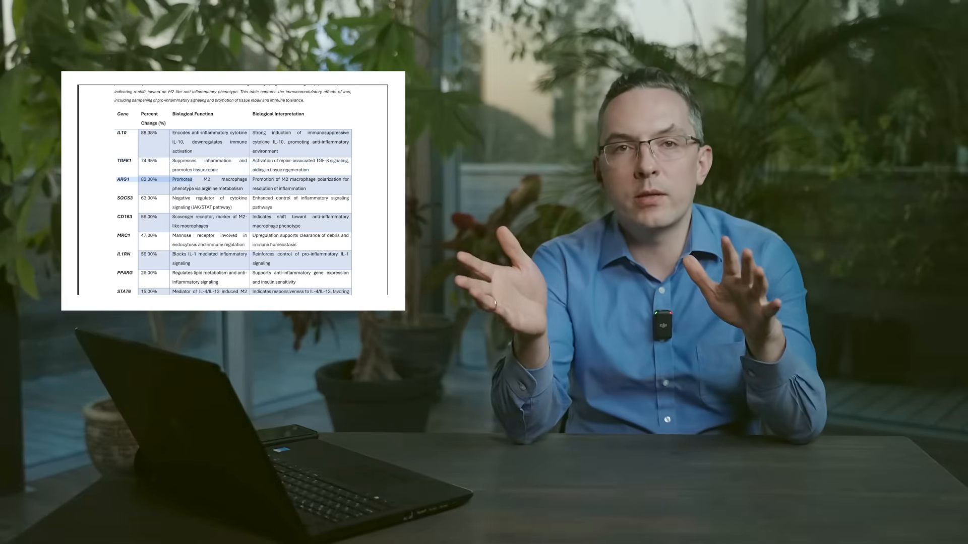
pyautogui.scroll(-3)
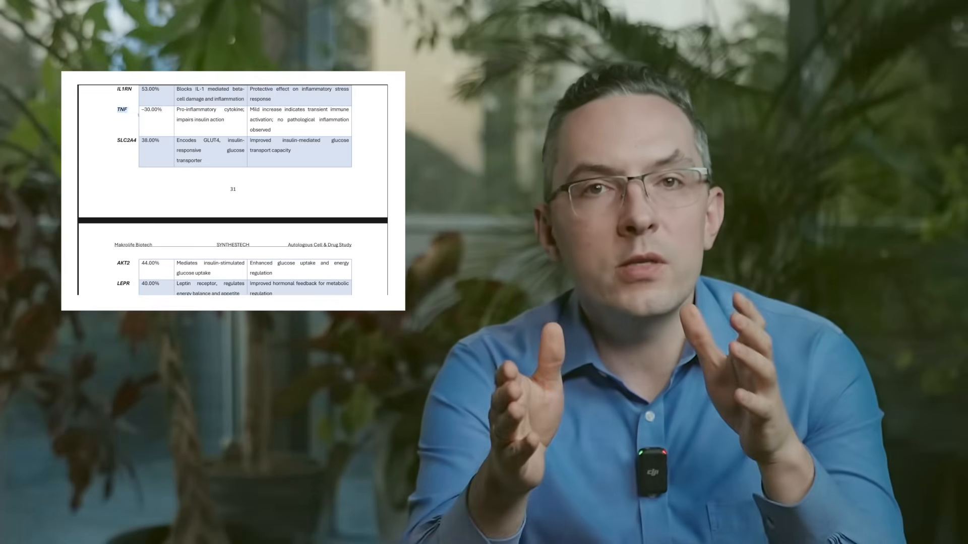
pyautogui.scroll(-3)
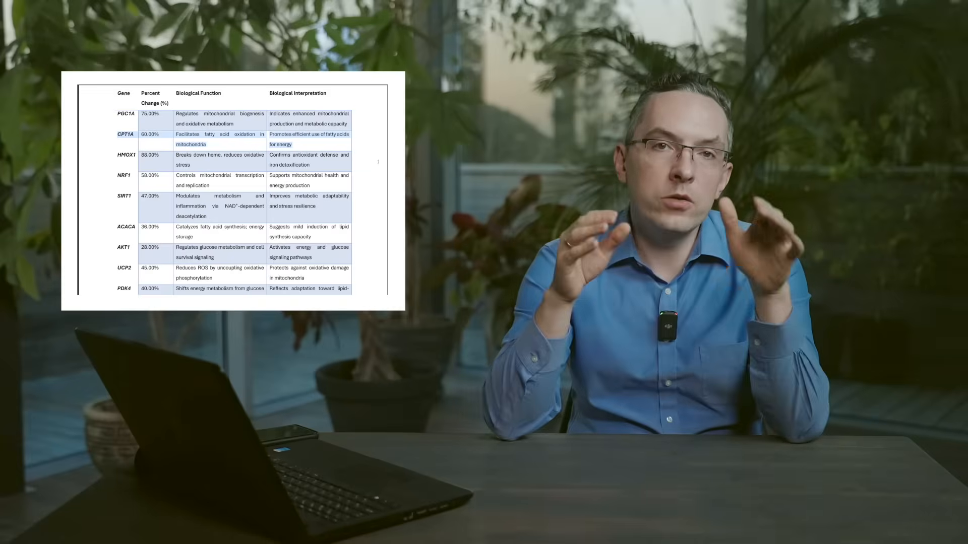
pyautogui.scroll(-3)
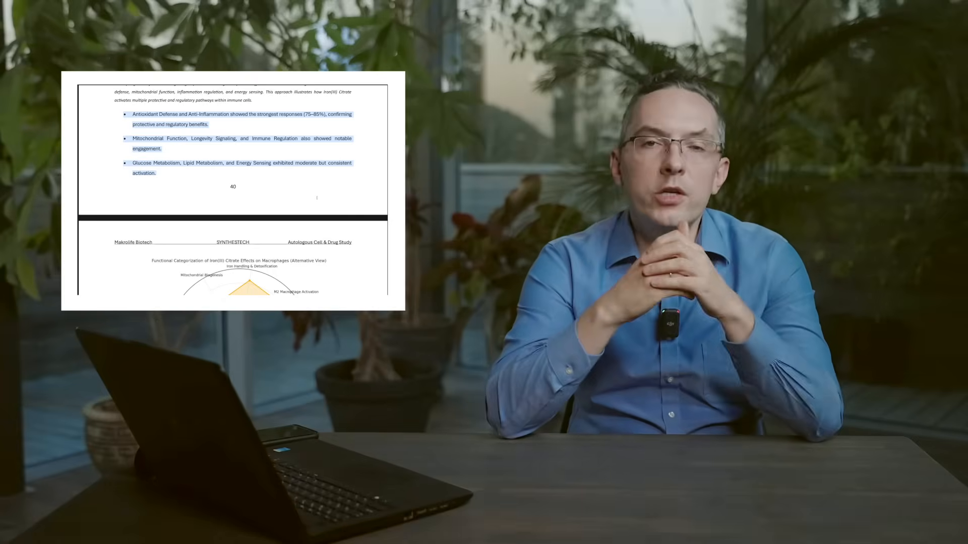
pyautogui.scroll(-3)
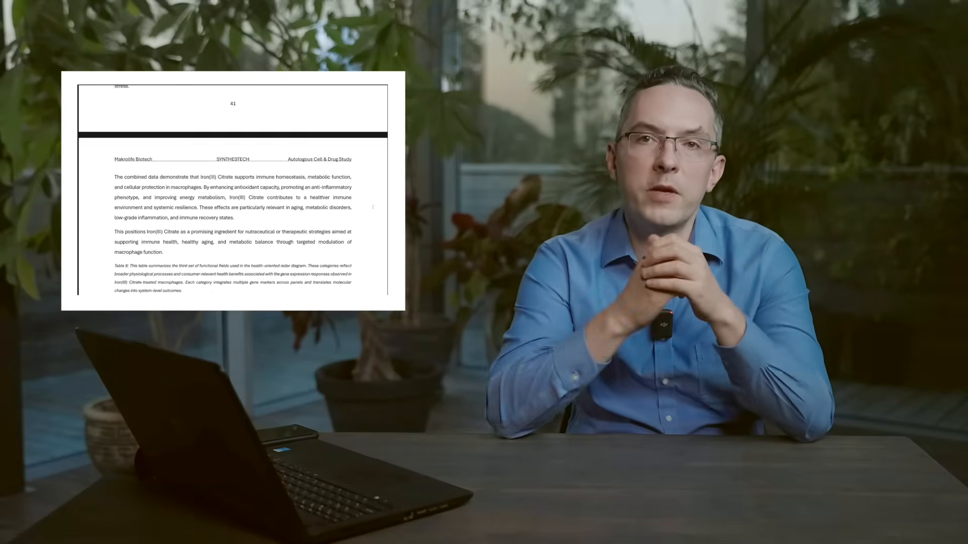
pyautogui.scroll(-3)
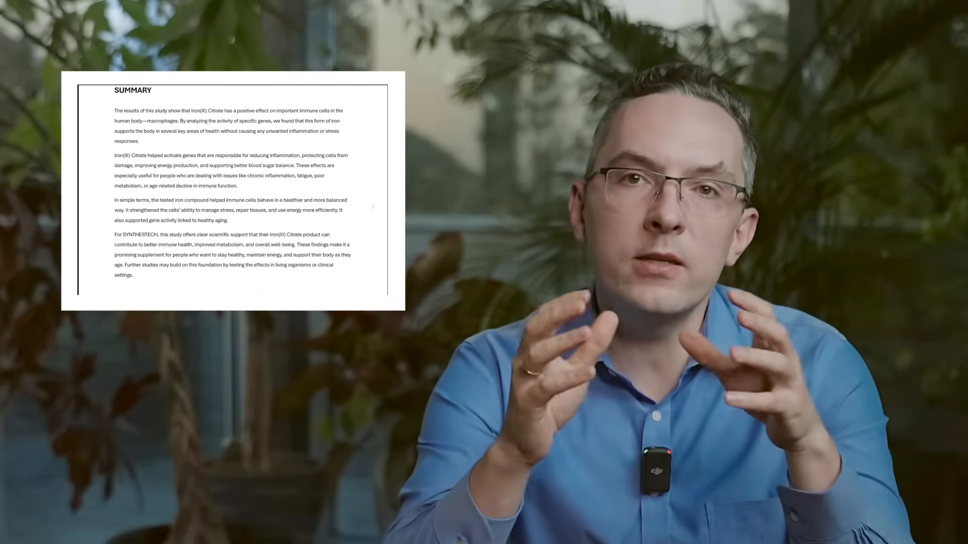